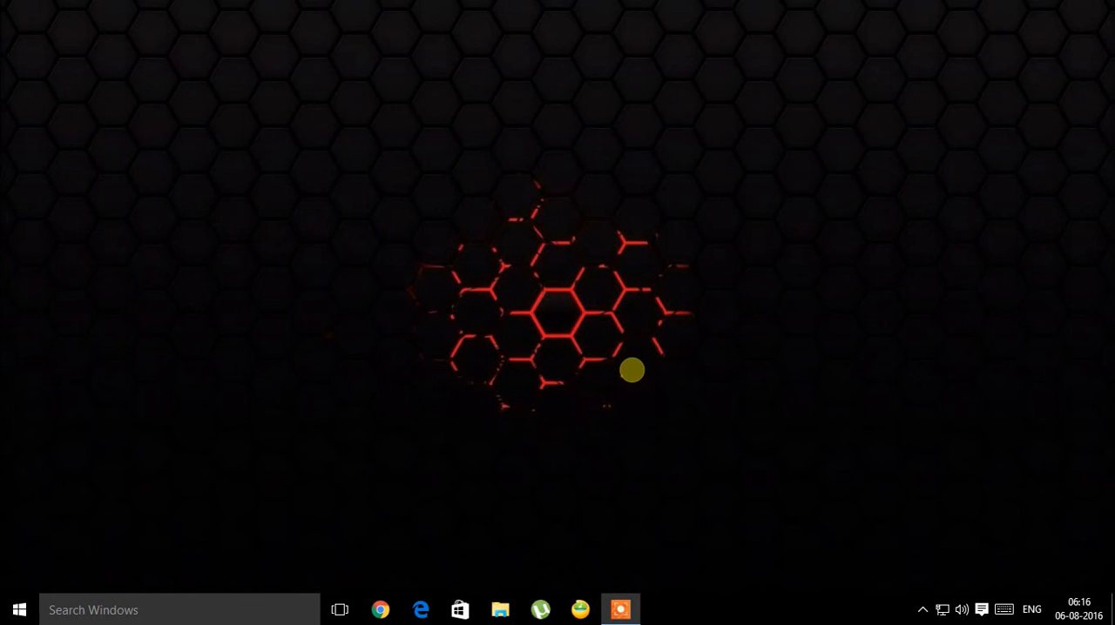
Launch WinX MediaTrans and set the iTunes warning to 'Do not prompt me again'
{"action": "left_click", "coordinate": [578, 609]}
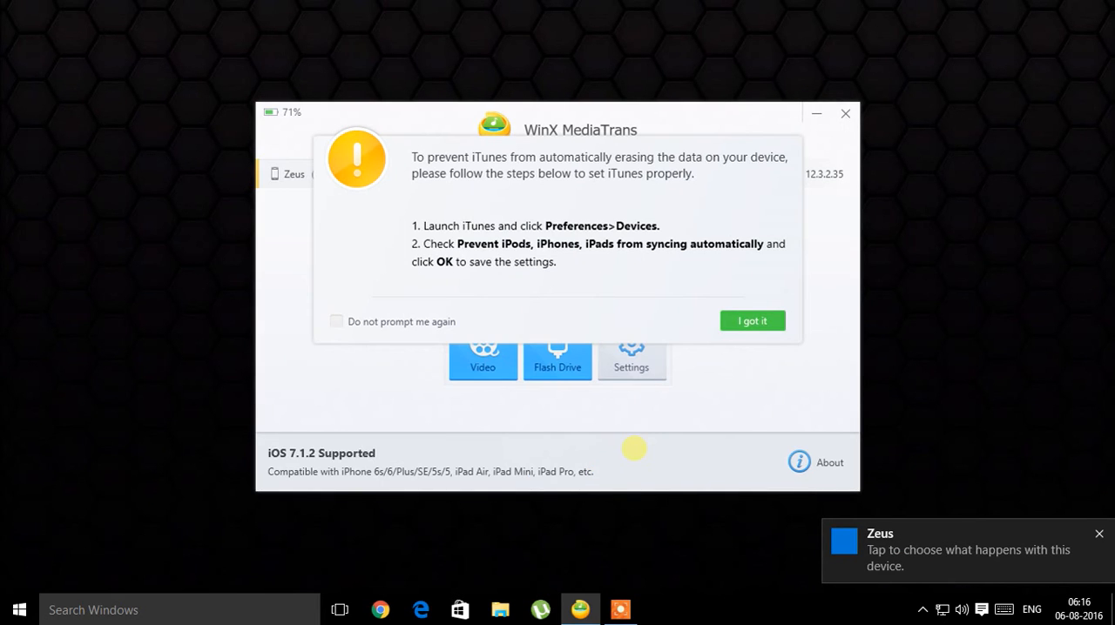
{"action": "left_click", "coordinate": [336, 321]}
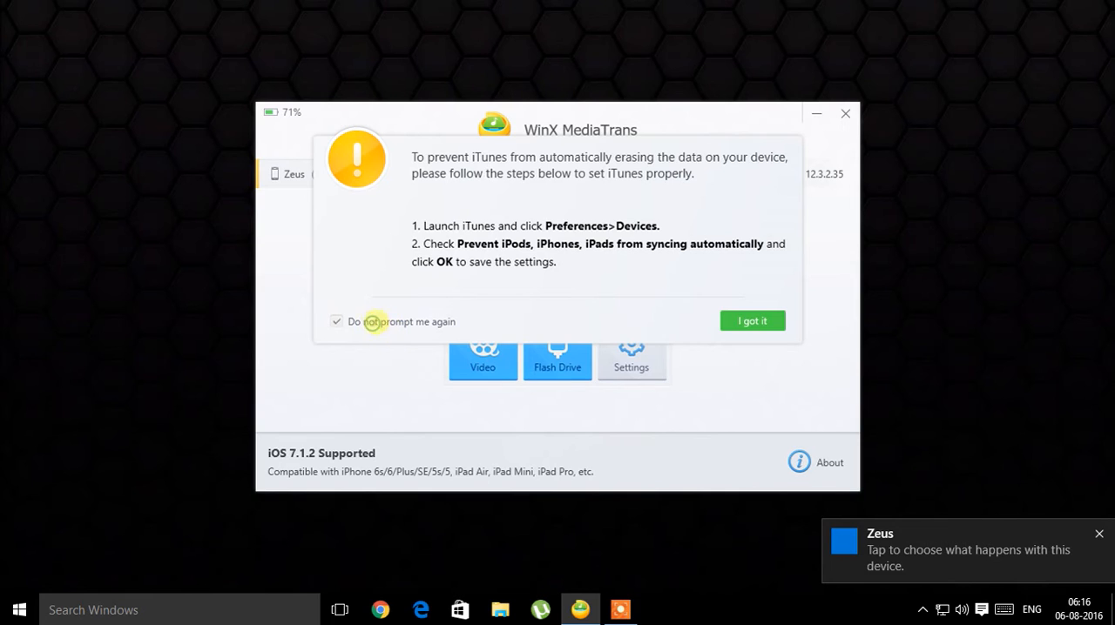
Dismiss the iTunes warning with 'I got it' to reach the main menu
{"action": "left_click", "coordinate": [751, 320]}
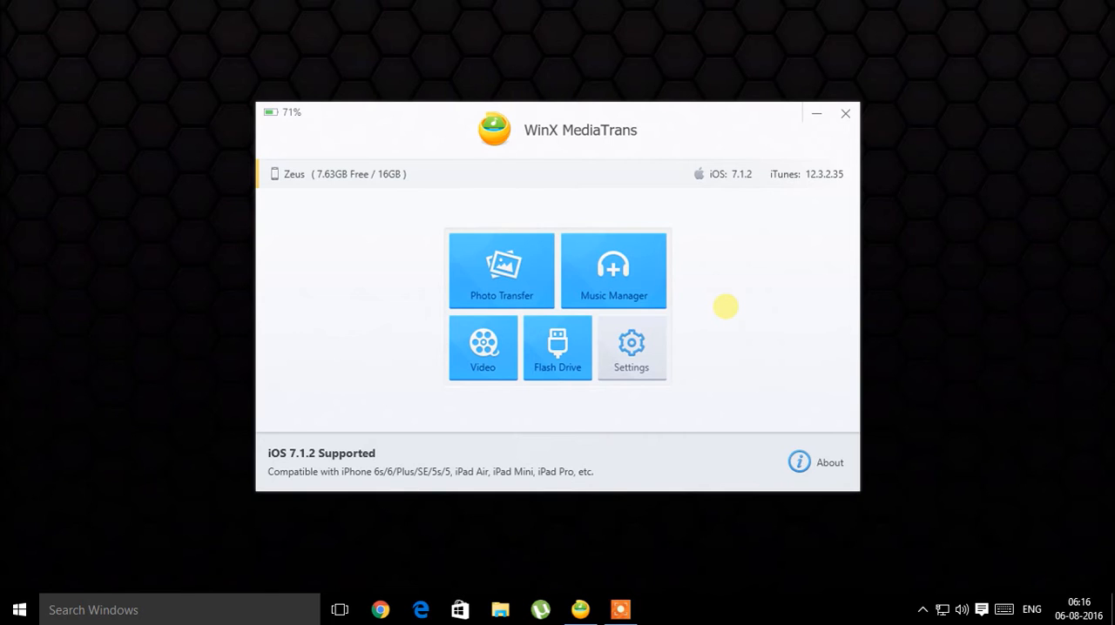
{"action": "mouse_move", "coordinate": [739, 177]}
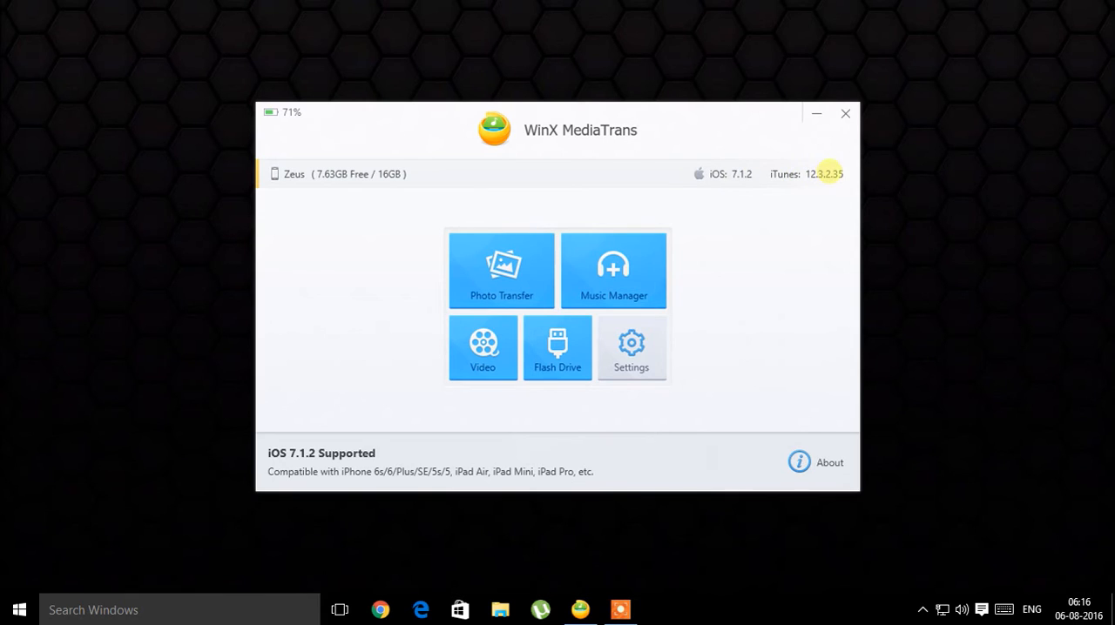
{"action": "mouse_move", "coordinate": [317, 174]}
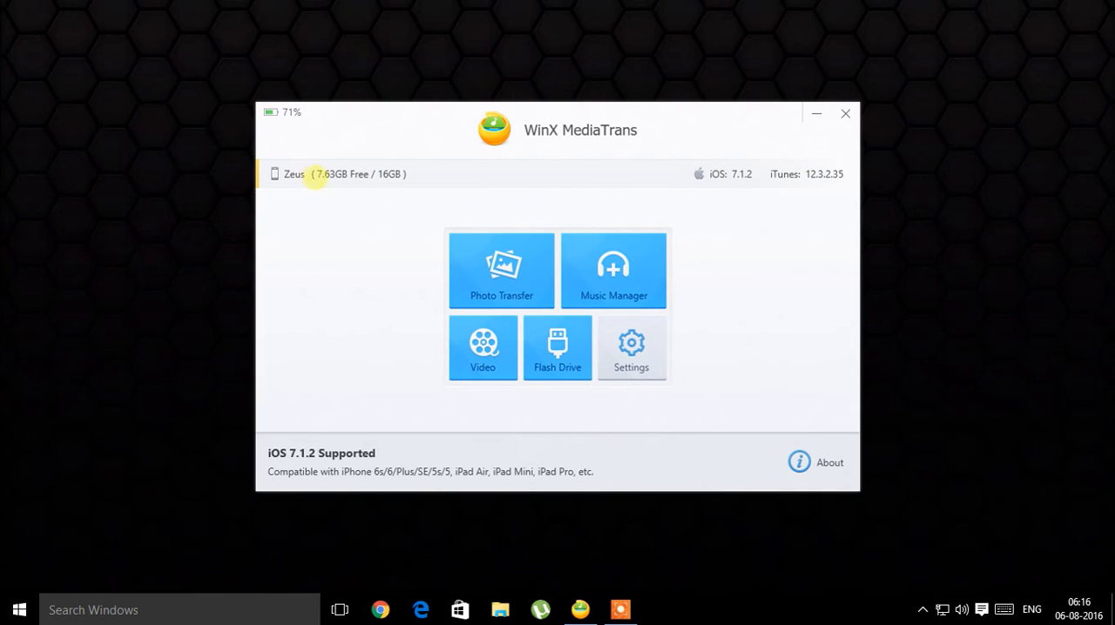
{"action": "mouse_move", "coordinate": [311, 406]}
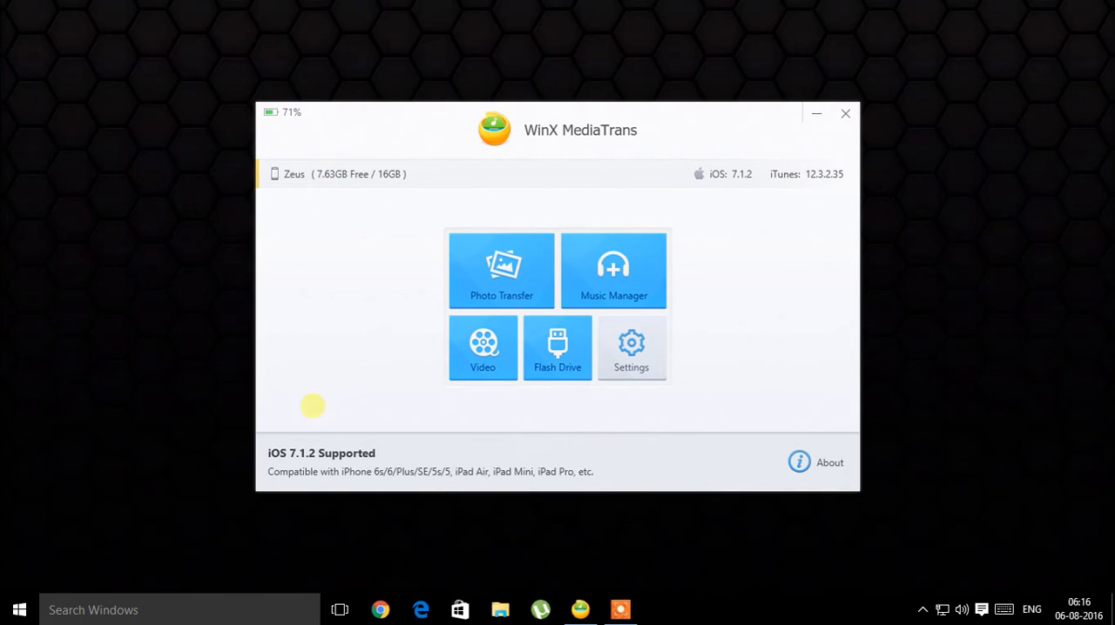
{"action": "mouse_move", "coordinate": [379, 453]}
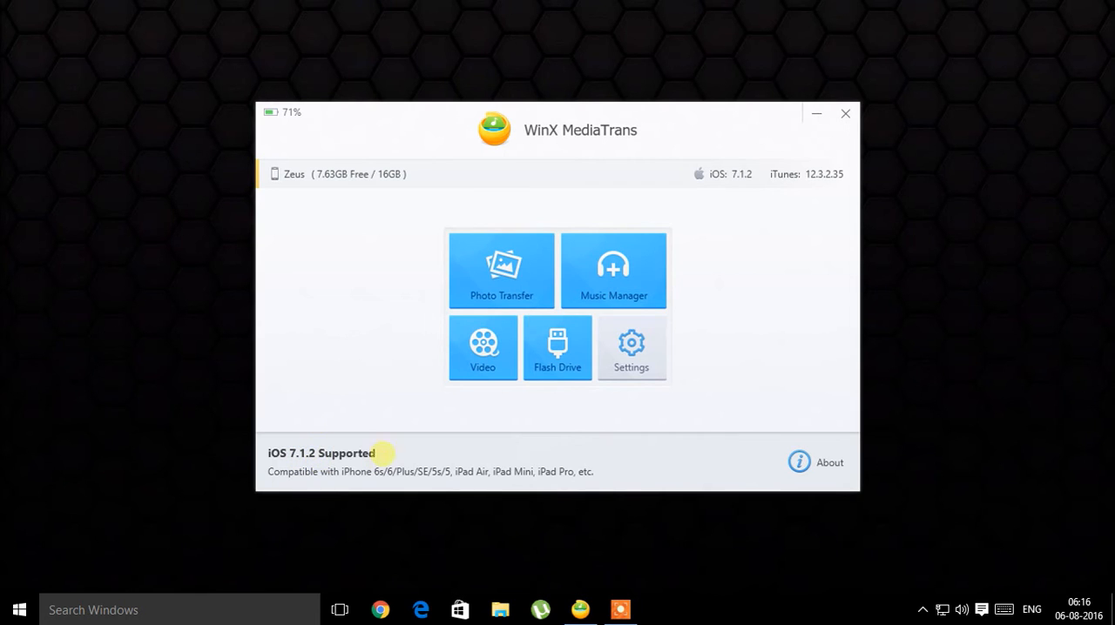
{"action": "mouse_move", "coordinate": [501, 276]}
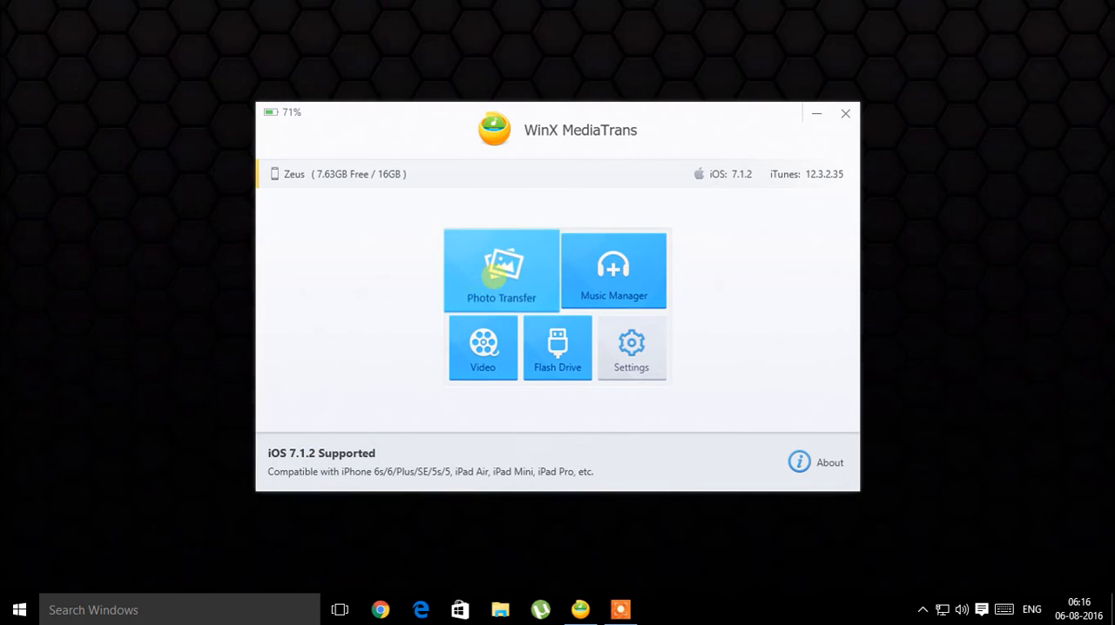
Visit Photo Transfer for the 2016-06 camera roll photo, then return to the main menu
{"action": "left_click", "coordinate": [502, 270]}
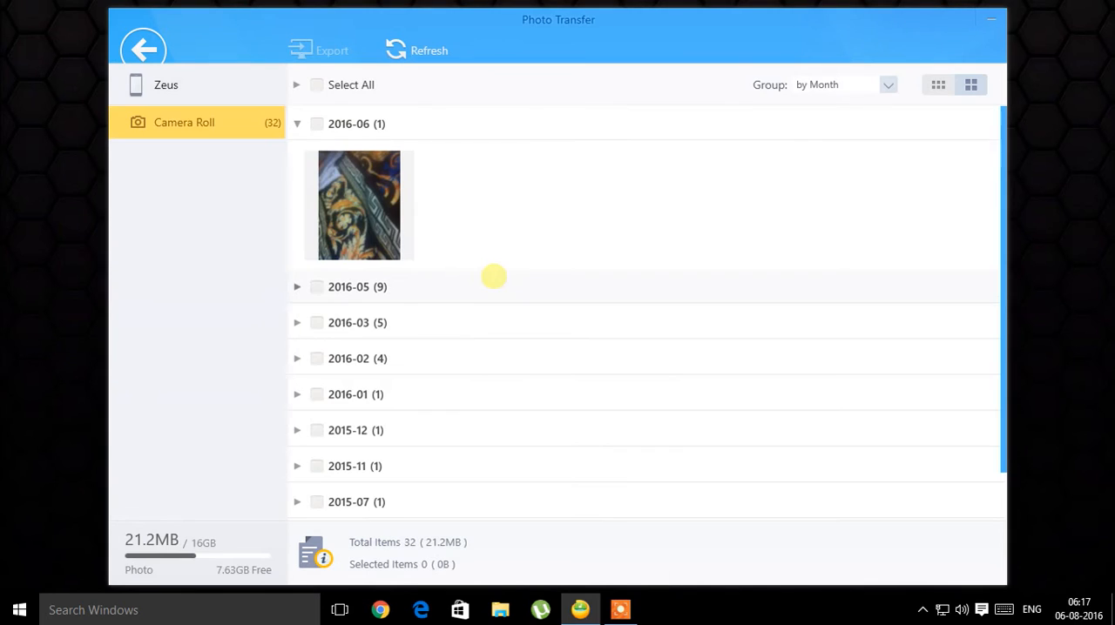
{"action": "mouse_move", "coordinate": [315, 190]}
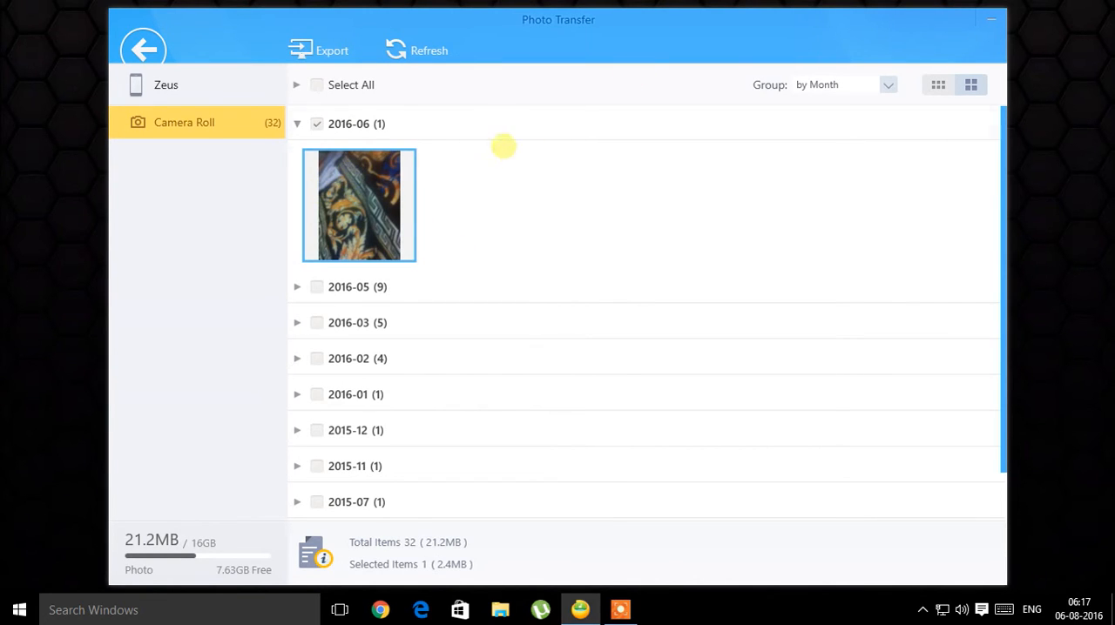
{"action": "left_click", "coordinate": [331, 49]}
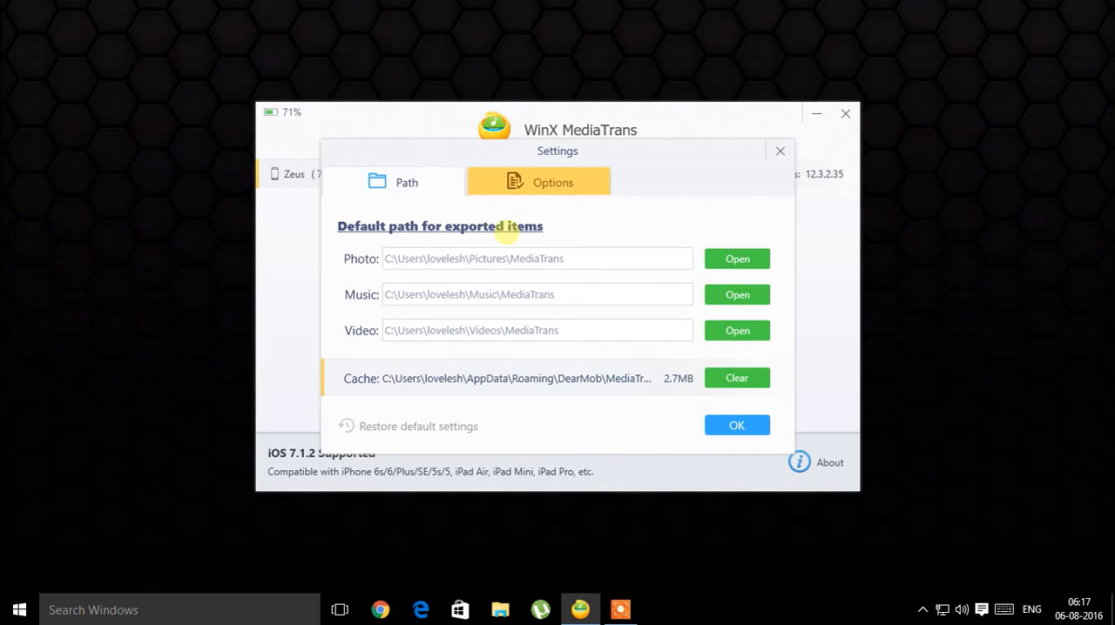
Review the Photo, Music, Video and Cache paths, then close Settings
{"action": "left_click", "coordinate": [536, 294]}
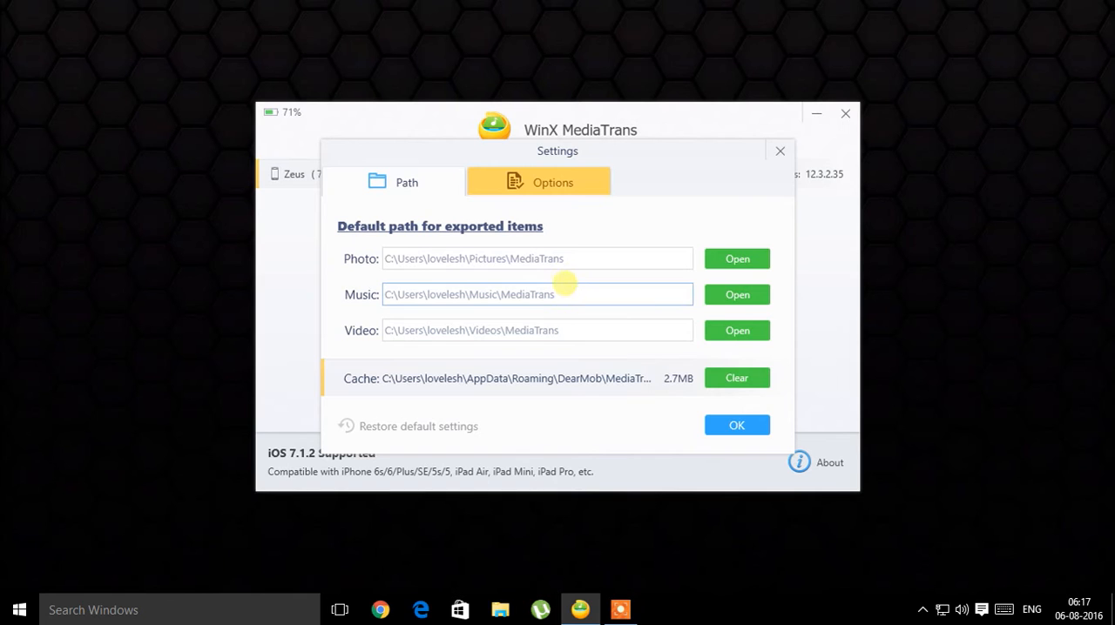
{"action": "mouse_move", "coordinate": [575, 378]}
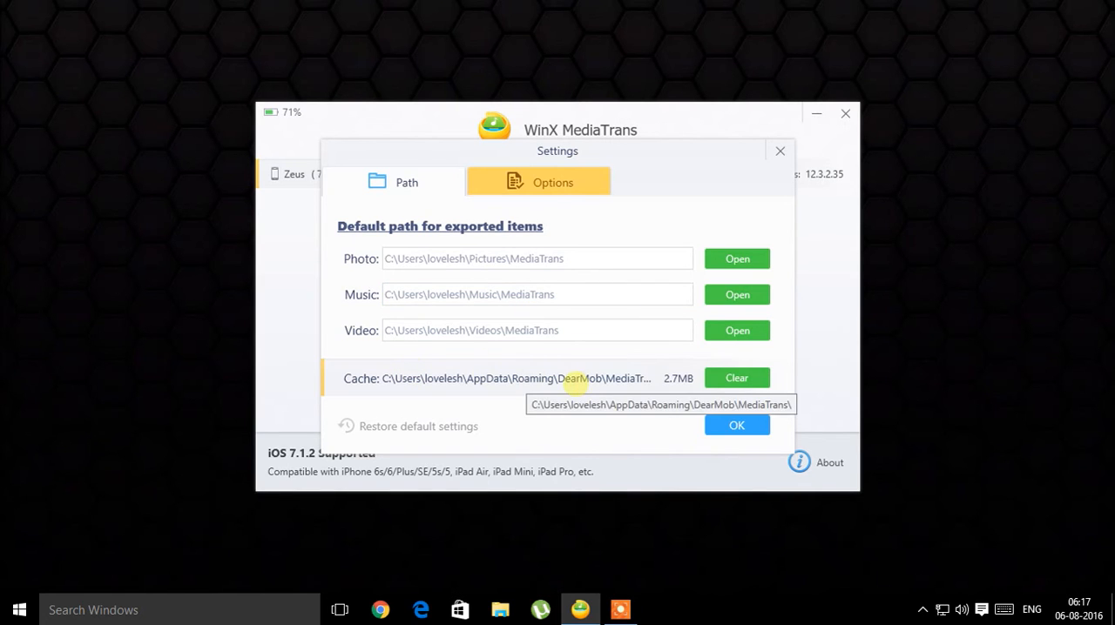
{"action": "left_click", "coordinate": [405, 181]}
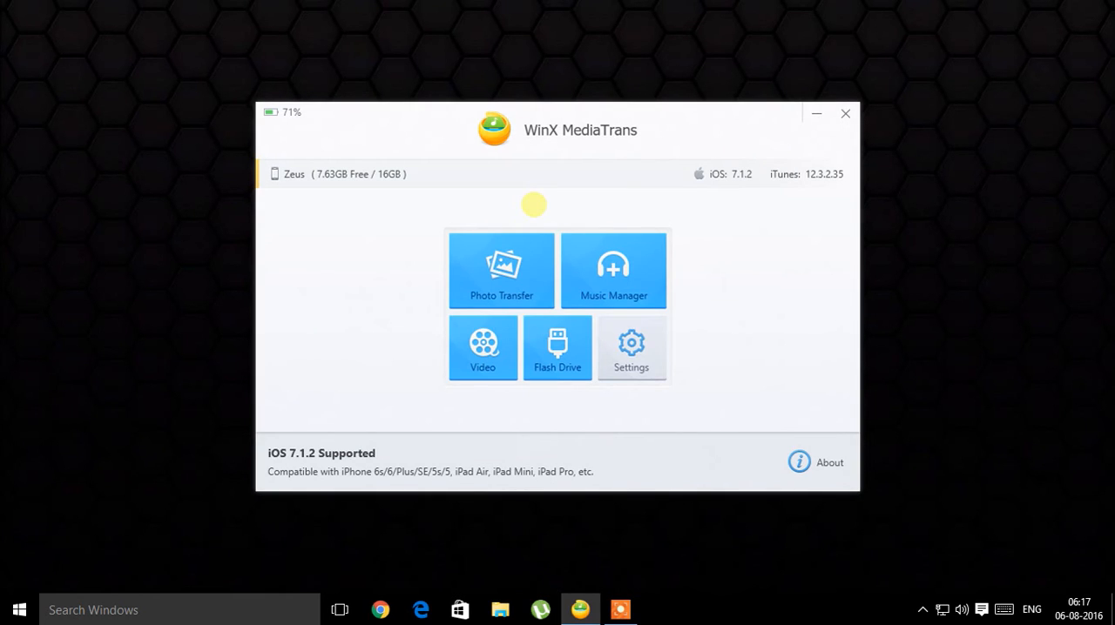
{"action": "mouse_move", "coordinate": [613, 270]}
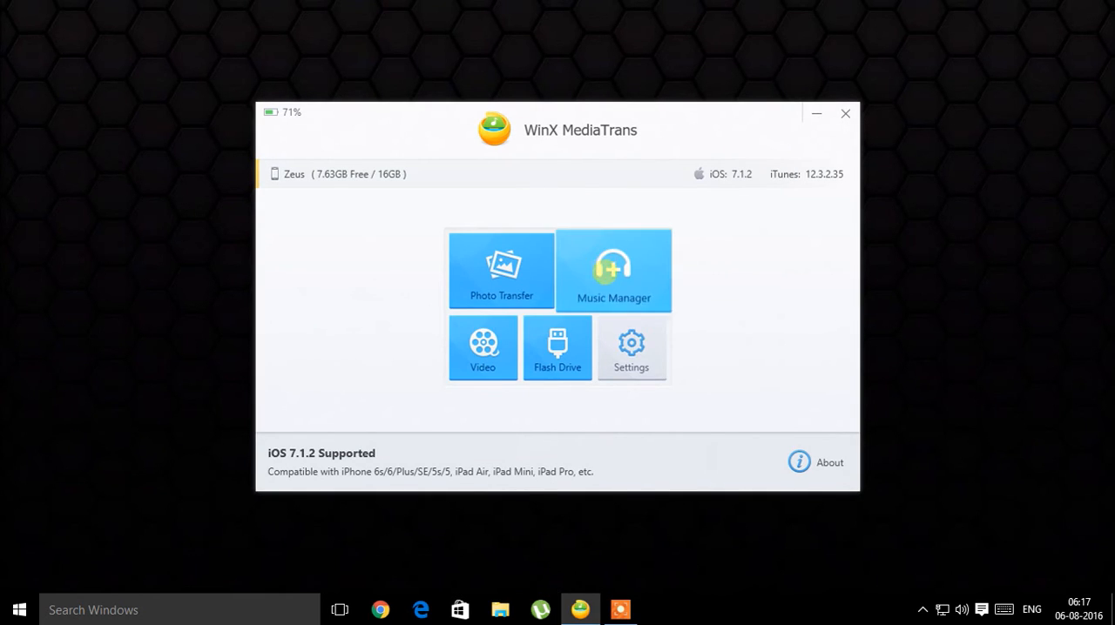
Open Music Manager and browse through the iPhone's song list
{"action": "left_click", "coordinate": [613, 270]}
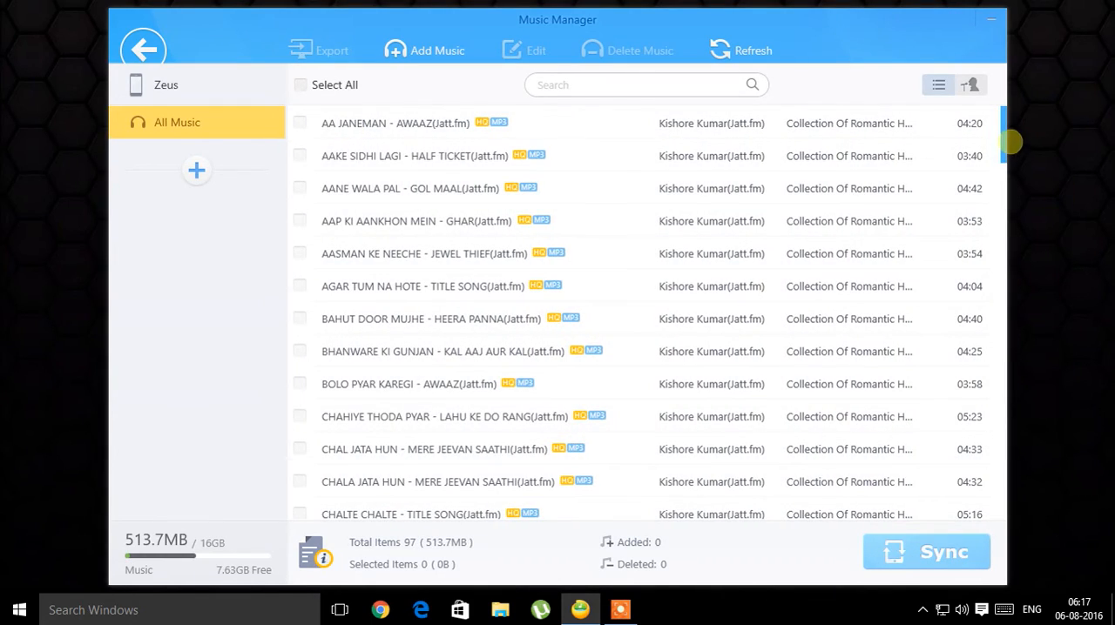
{"action": "scroll", "scroll_direction": "down", "scroll_amount": 3}
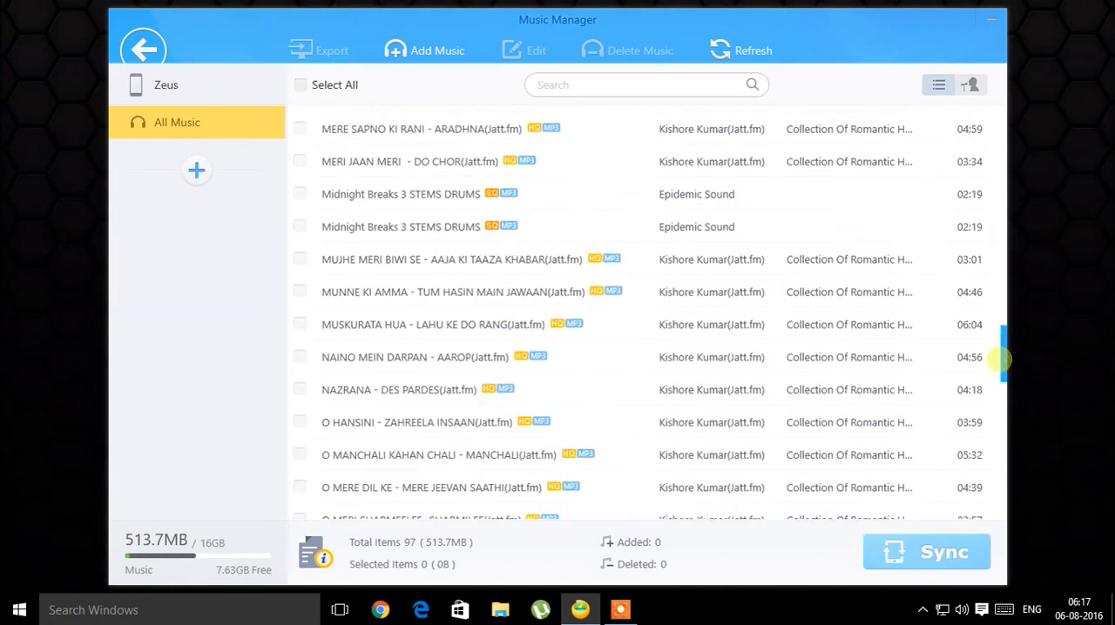
{"action": "scroll", "scroll_direction": "up", "scroll_amount": 3}
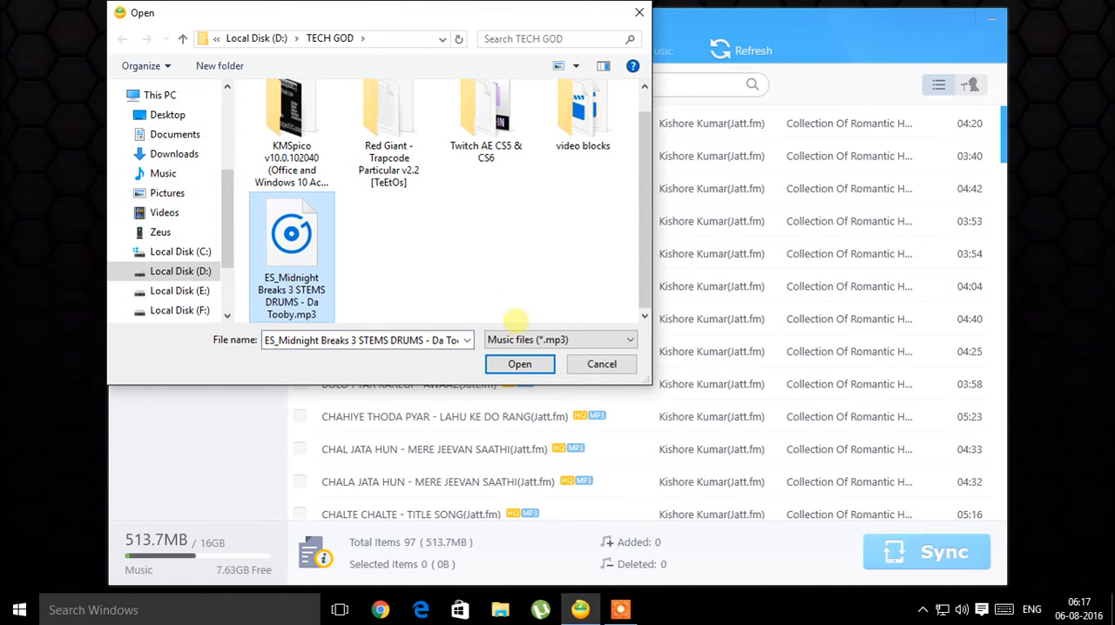
Add the Midnight Breaks MP3, sync it to the iPhone, then return to the main menu
{"action": "left_click", "coordinate": [519, 364]}
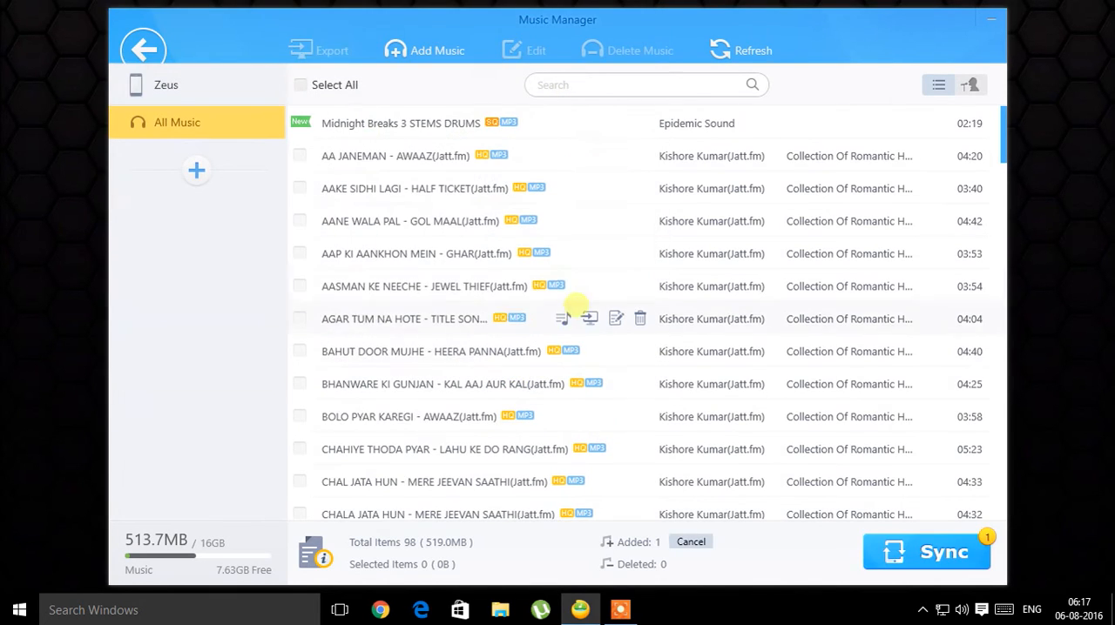
{"action": "left_click", "coordinate": [926, 552]}
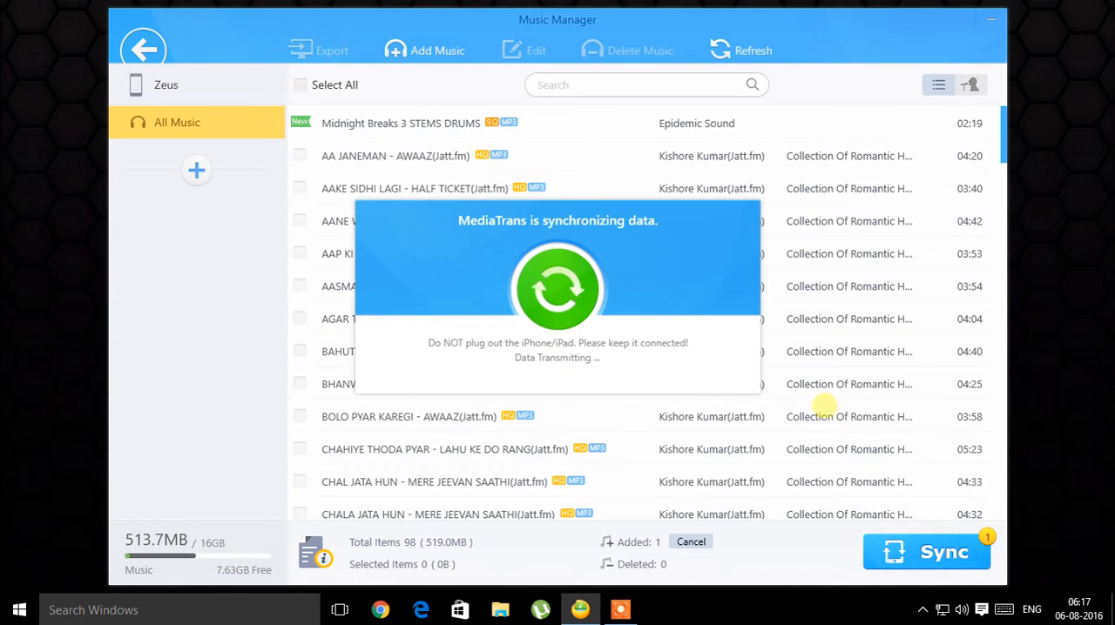
{"action": "mouse_move", "coordinate": [726, 284]}
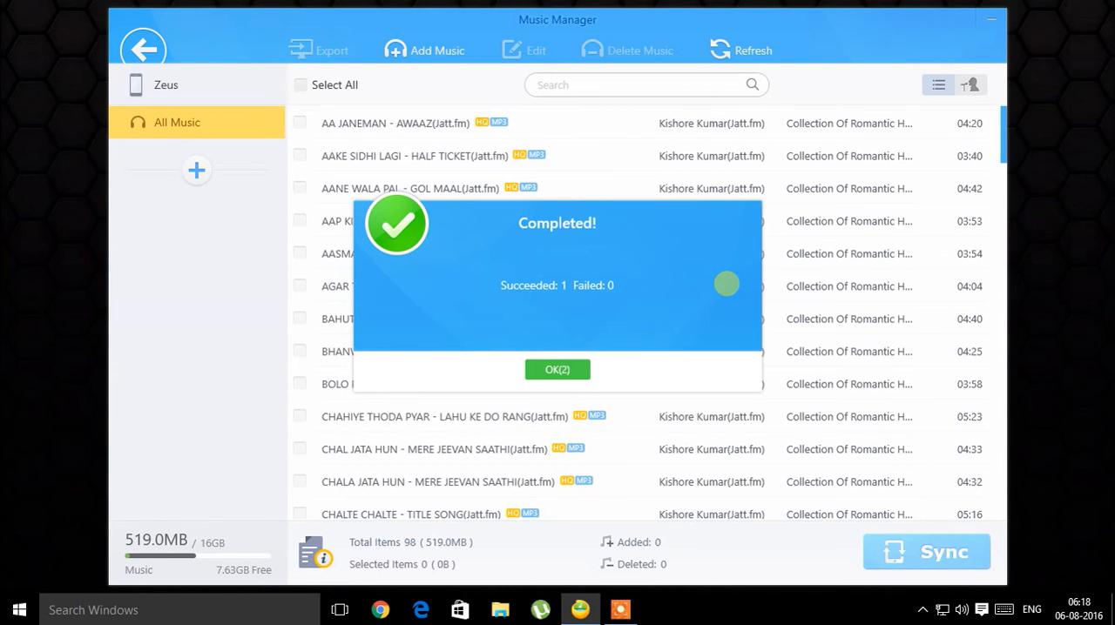
{"action": "left_click", "coordinate": [557, 370]}
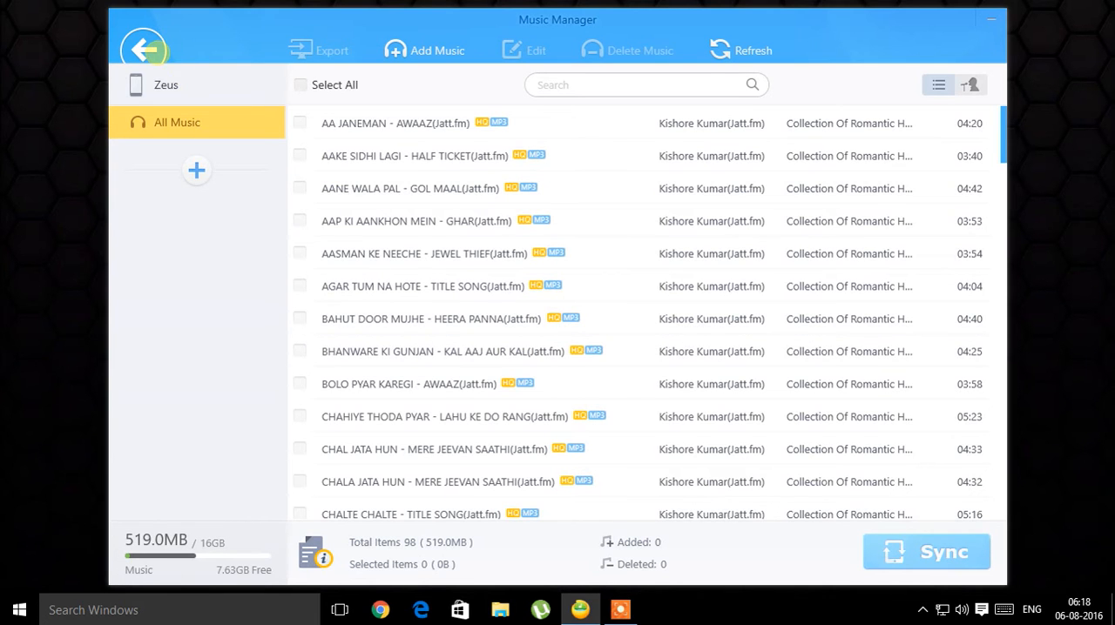
{"action": "left_click", "coordinate": [143, 49]}
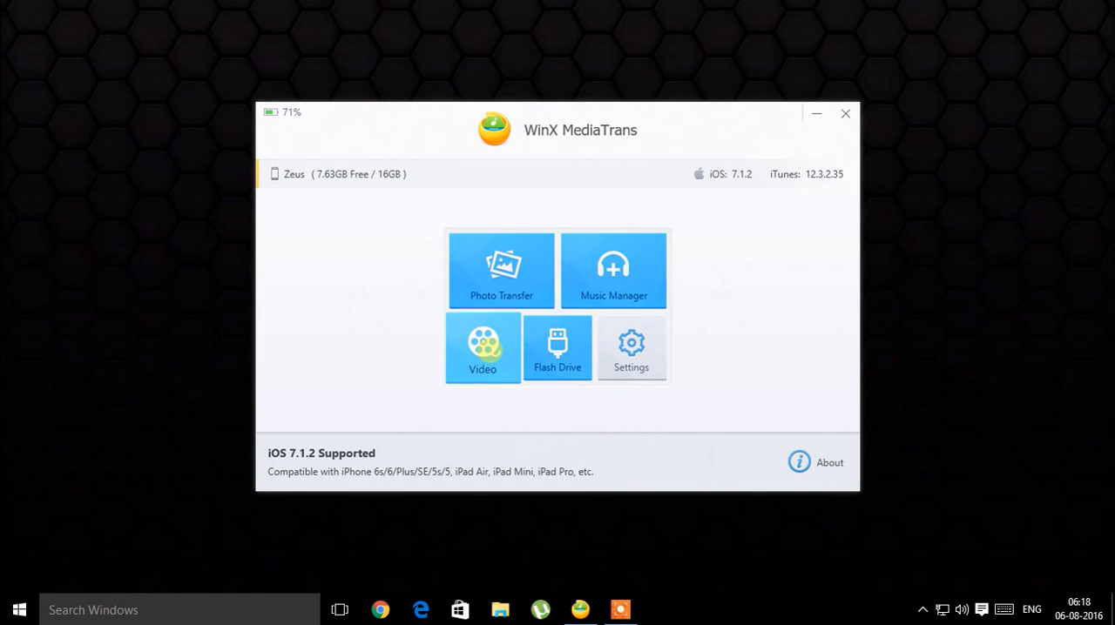
{"action": "left_click", "coordinate": [483, 348]}
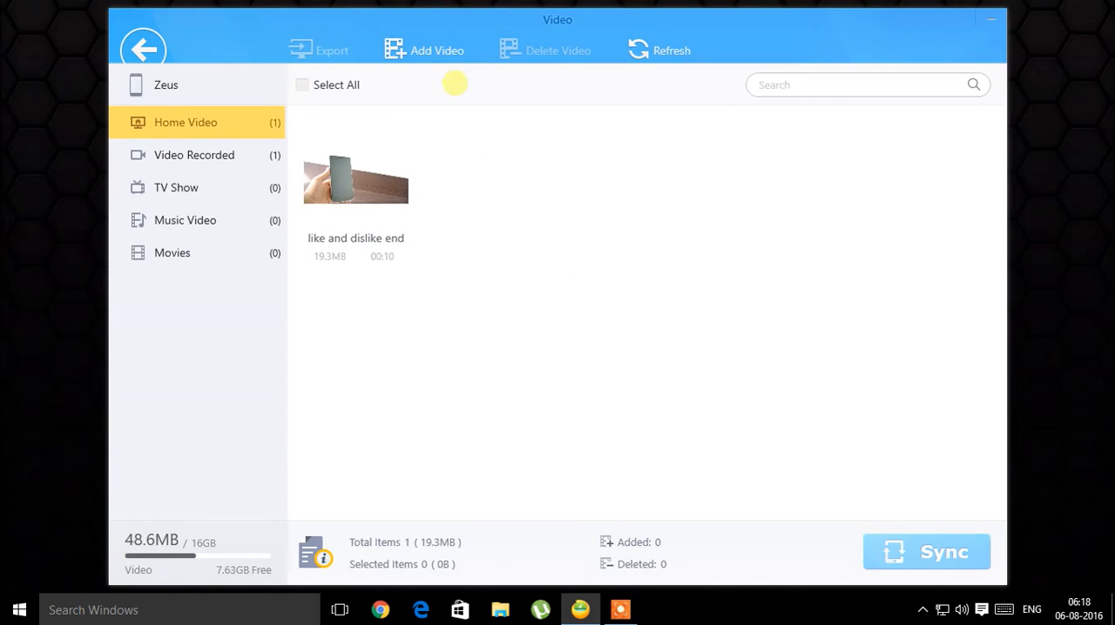
{"action": "left_click", "coordinate": [436, 49]}
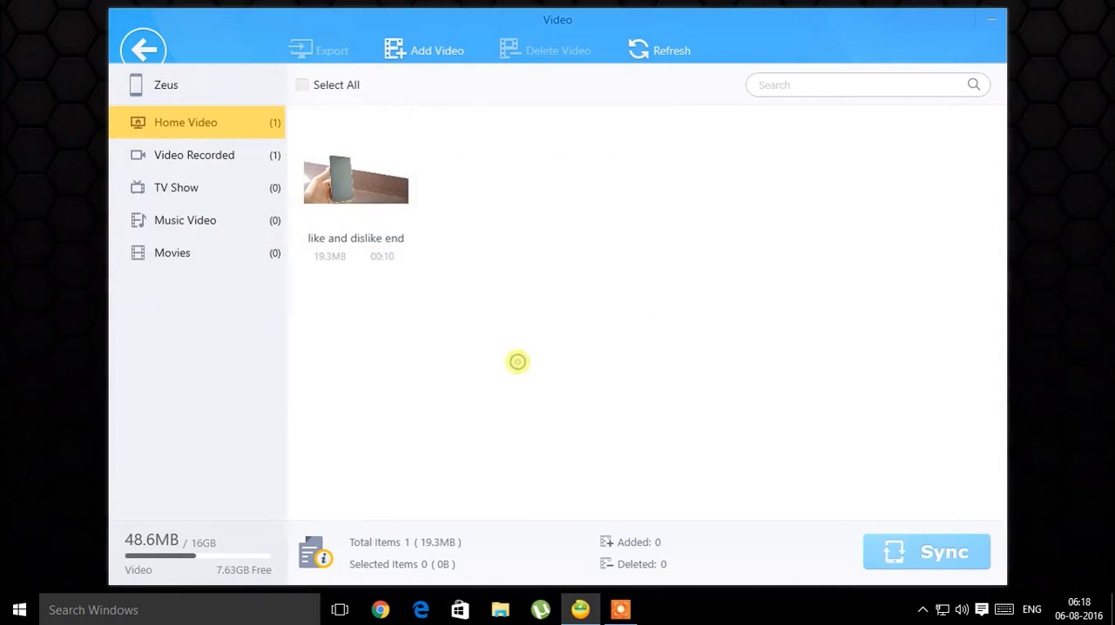
{"action": "left_click", "coordinate": [425, 48]}
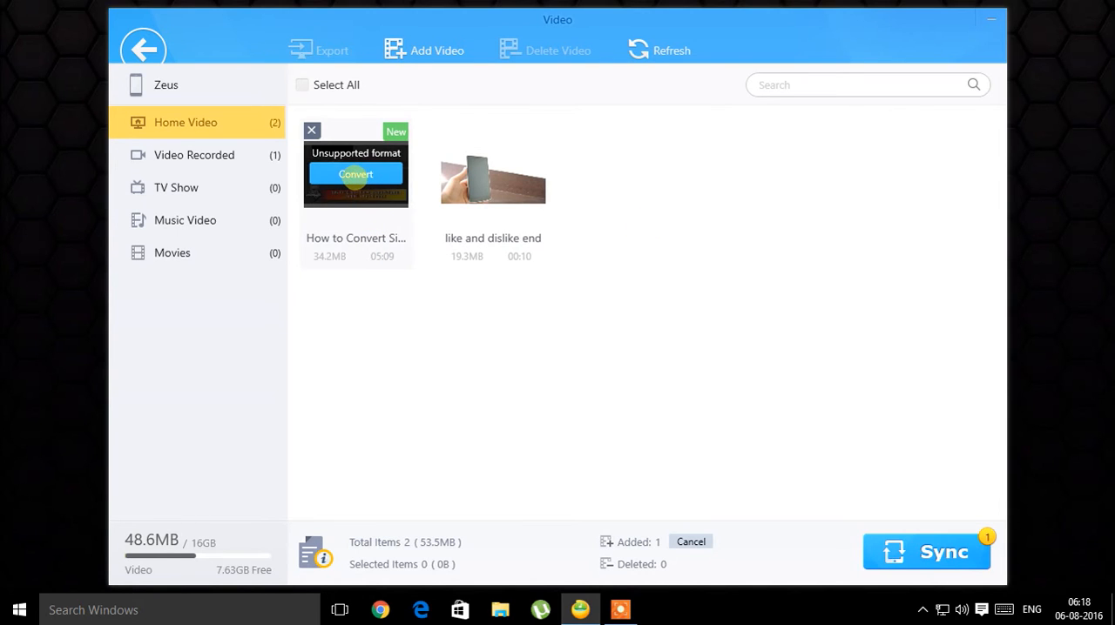
{"action": "left_click", "coordinate": [355, 174]}
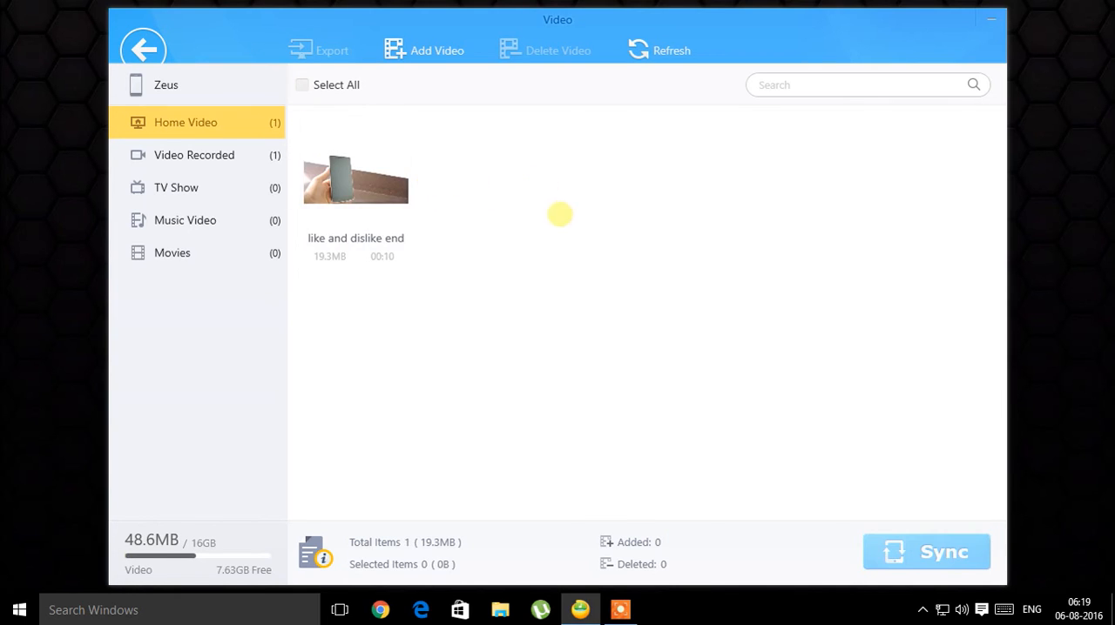
{"action": "mouse_move", "coordinate": [436, 49]}
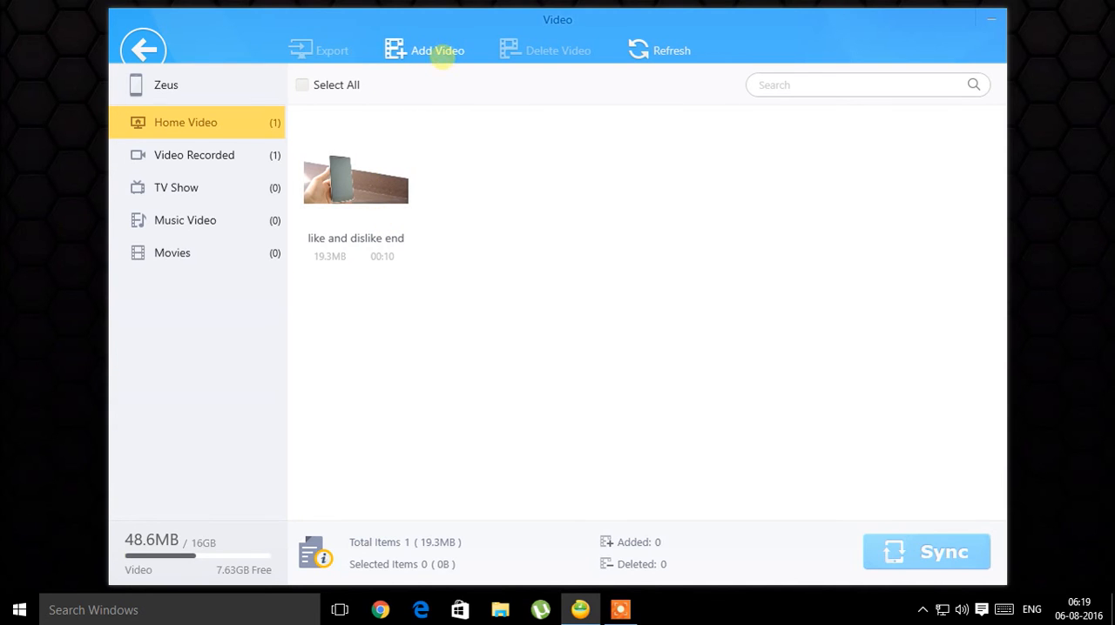
Add like and dislike end.MOV to Home Video, sync it to the iPhone, and return home
{"action": "left_click", "coordinate": [436, 49]}
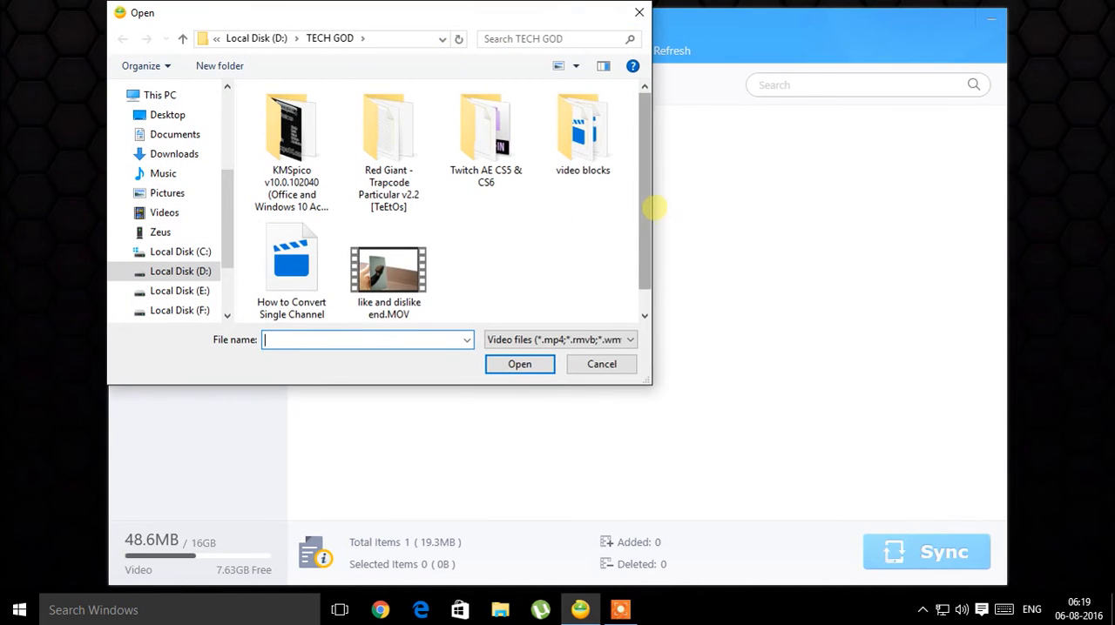
{"action": "left_click", "coordinate": [387, 262]}
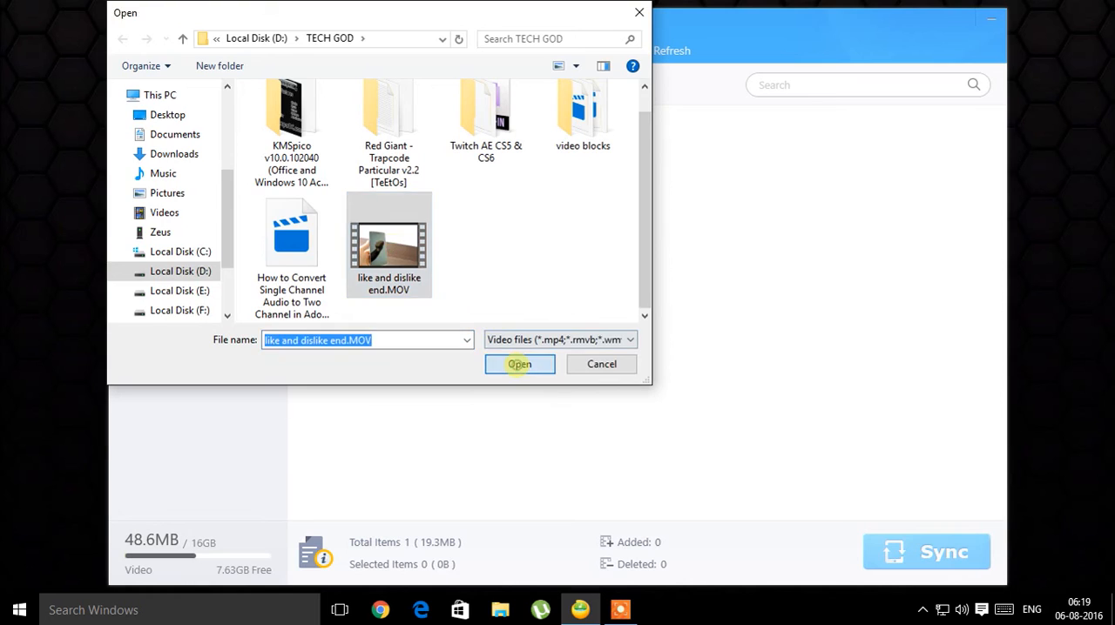
{"action": "left_click", "coordinate": [519, 364]}
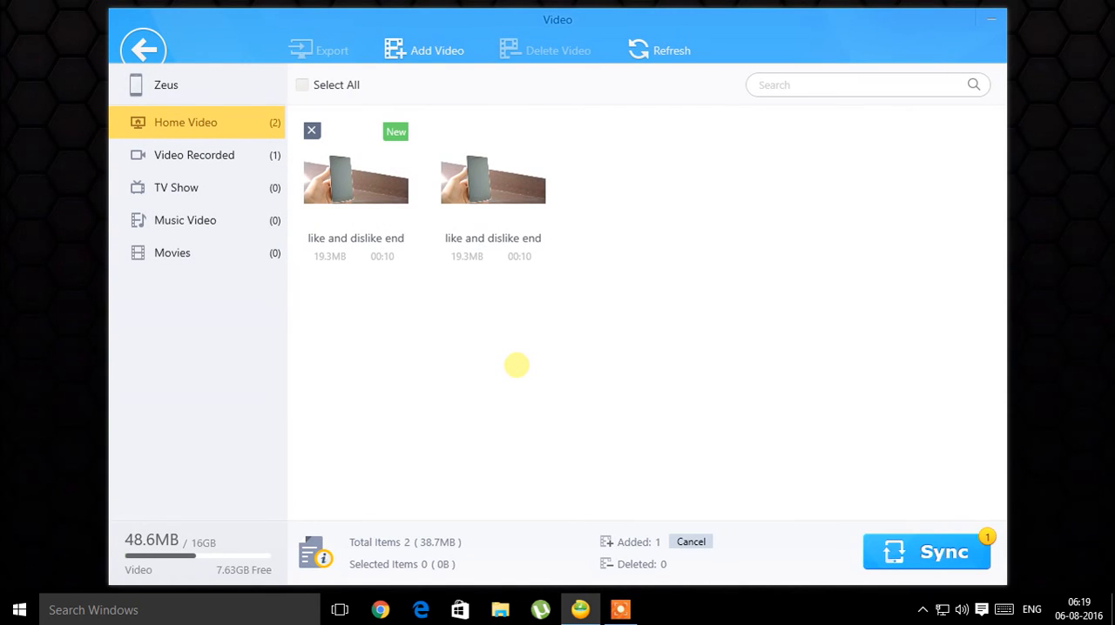
{"action": "mouse_move", "coordinate": [944, 552]}
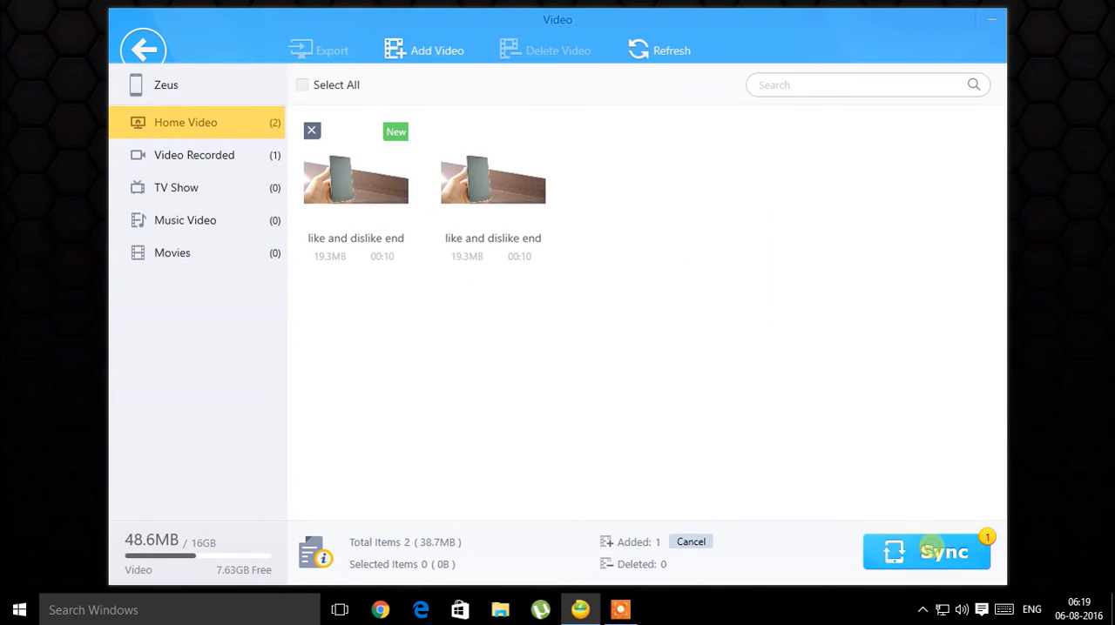
{"action": "left_click", "coordinate": [927, 550]}
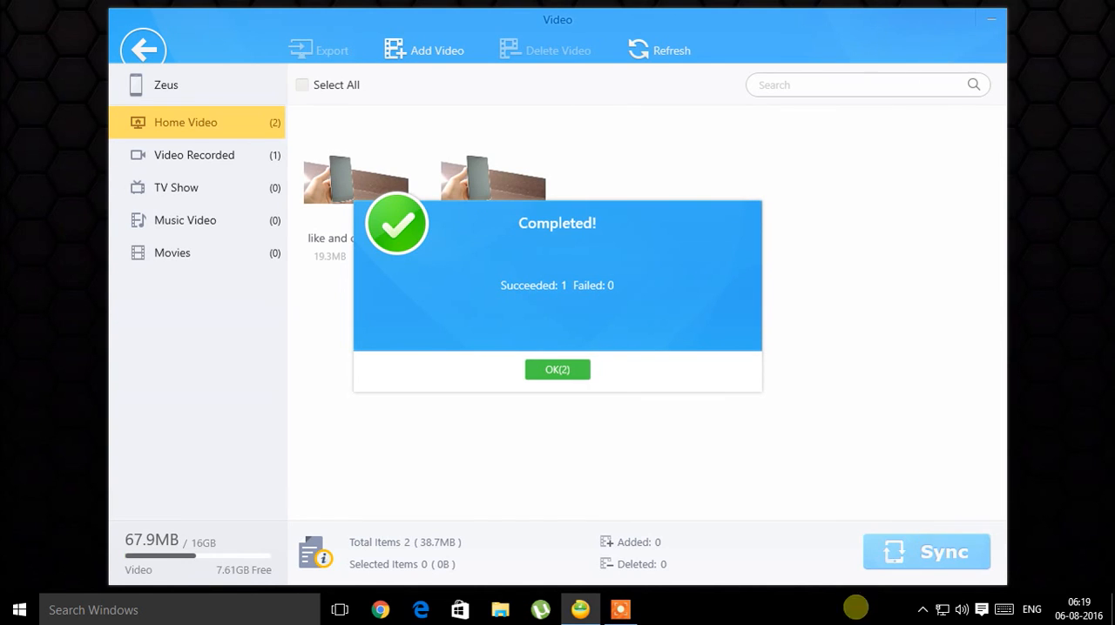
{"action": "left_click", "coordinate": [557, 370]}
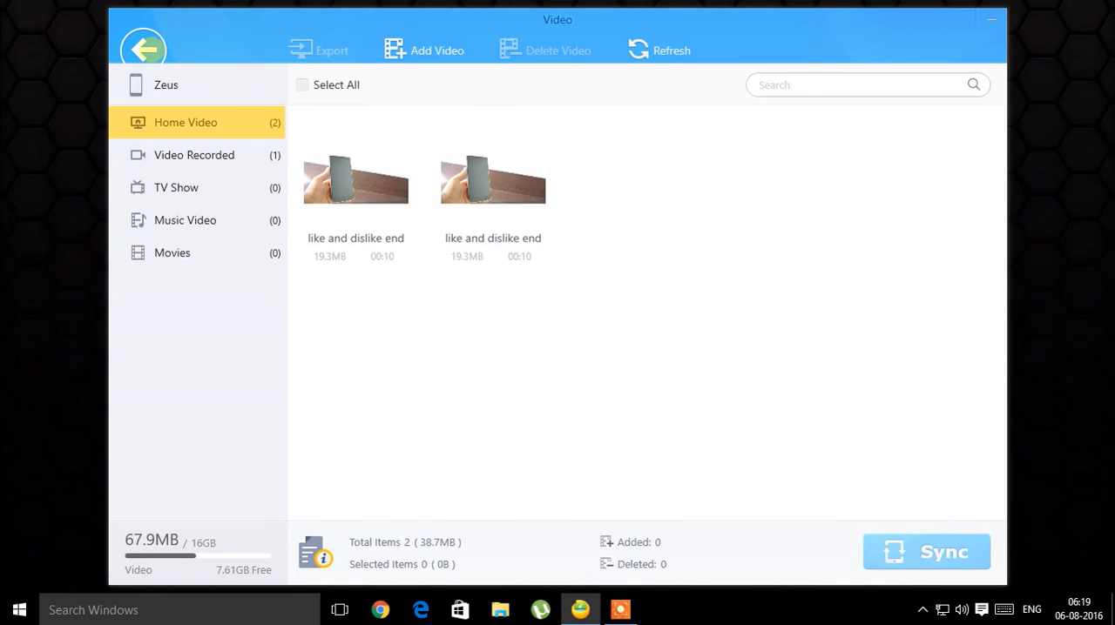
{"action": "left_click", "coordinate": [143, 49]}
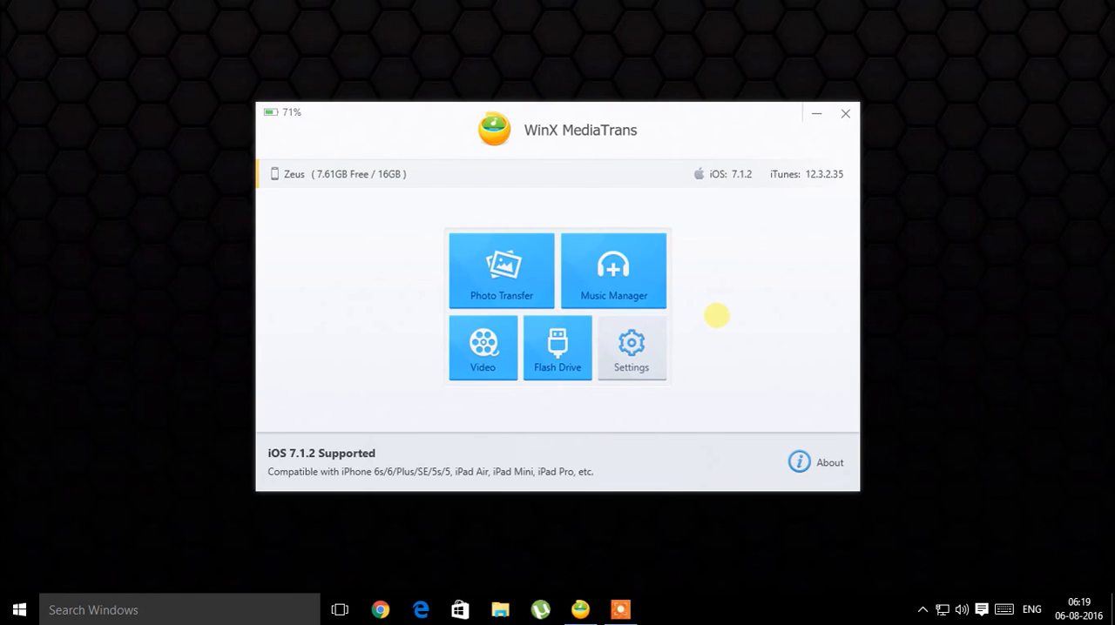
{"action": "mouse_move", "coordinate": [645, 396]}
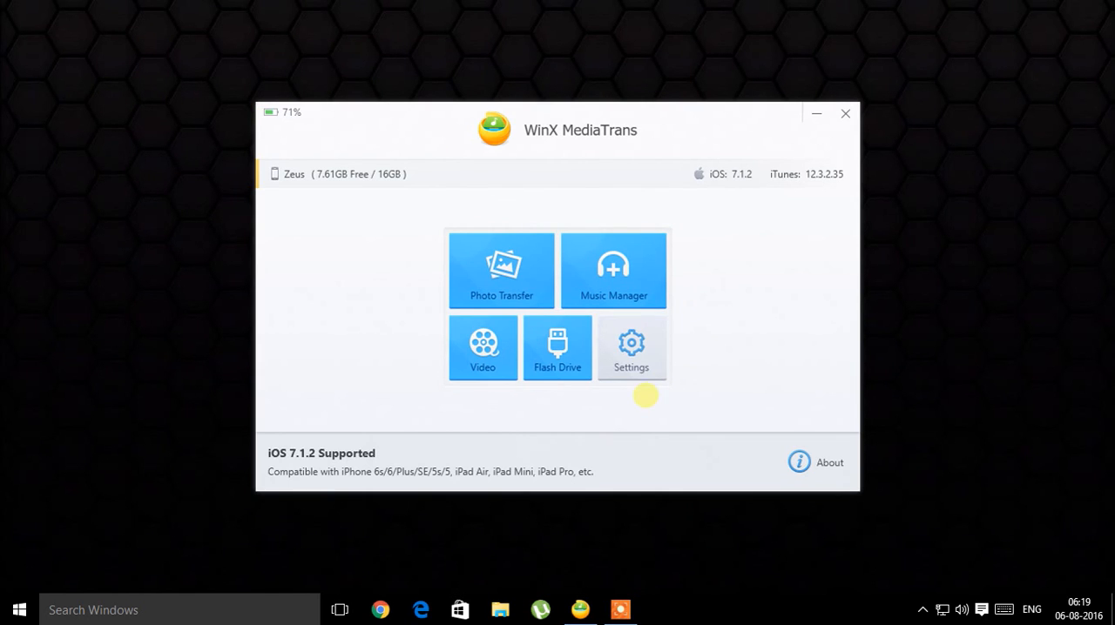
{"action": "mouse_move", "coordinate": [549, 400]}
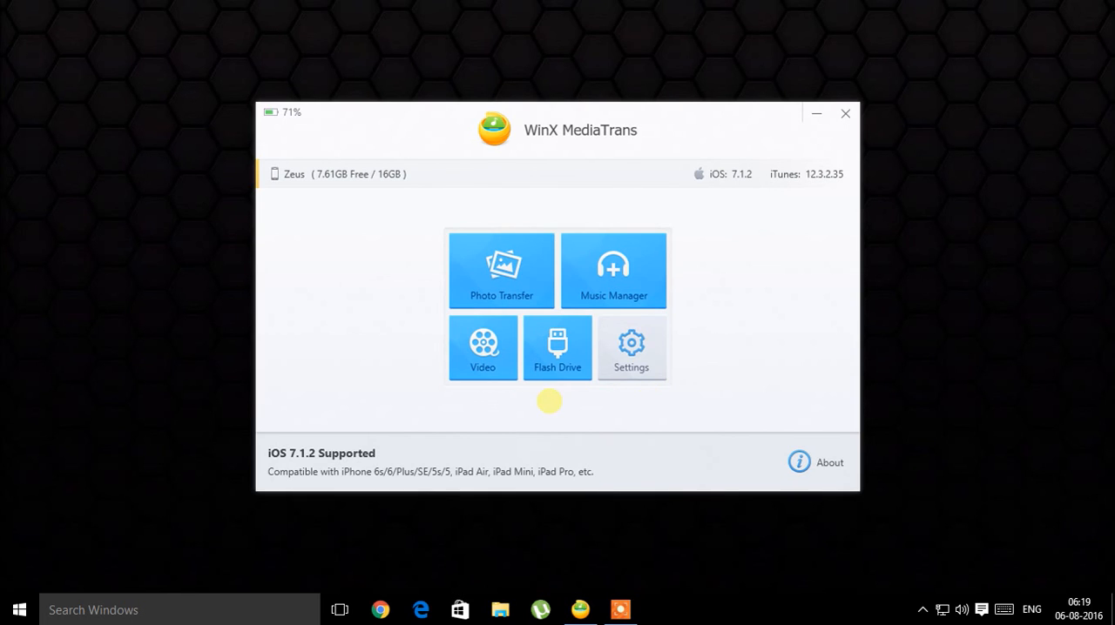
{"action": "mouse_move", "coordinate": [558, 349]}
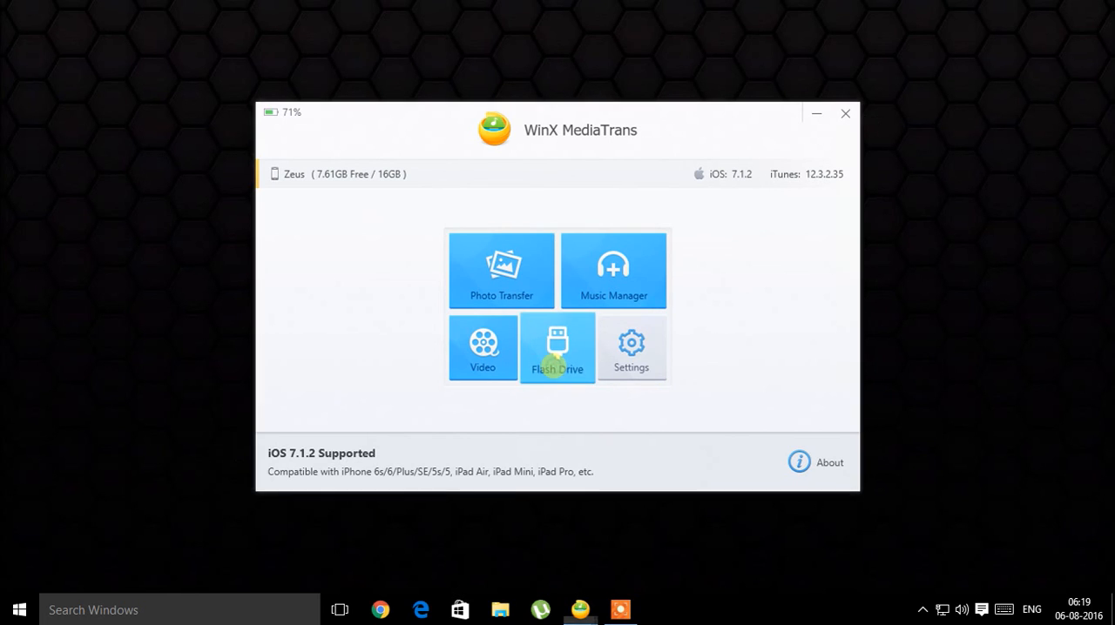
Open the Flash Drive tile showing empty General Storage with 7.61GB free
{"action": "left_click", "coordinate": [558, 348]}
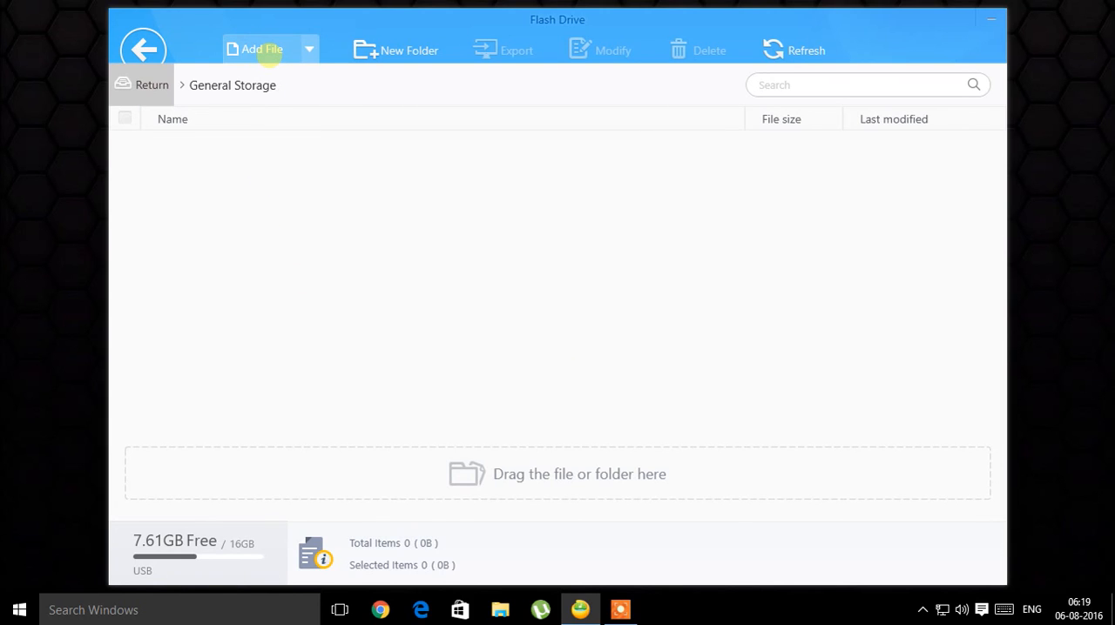
Add AirDisplay_Setup.exe (48.4MB) to General Storage and acknowledge the Completed notice
{"action": "left_click", "coordinate": [261, 49]}
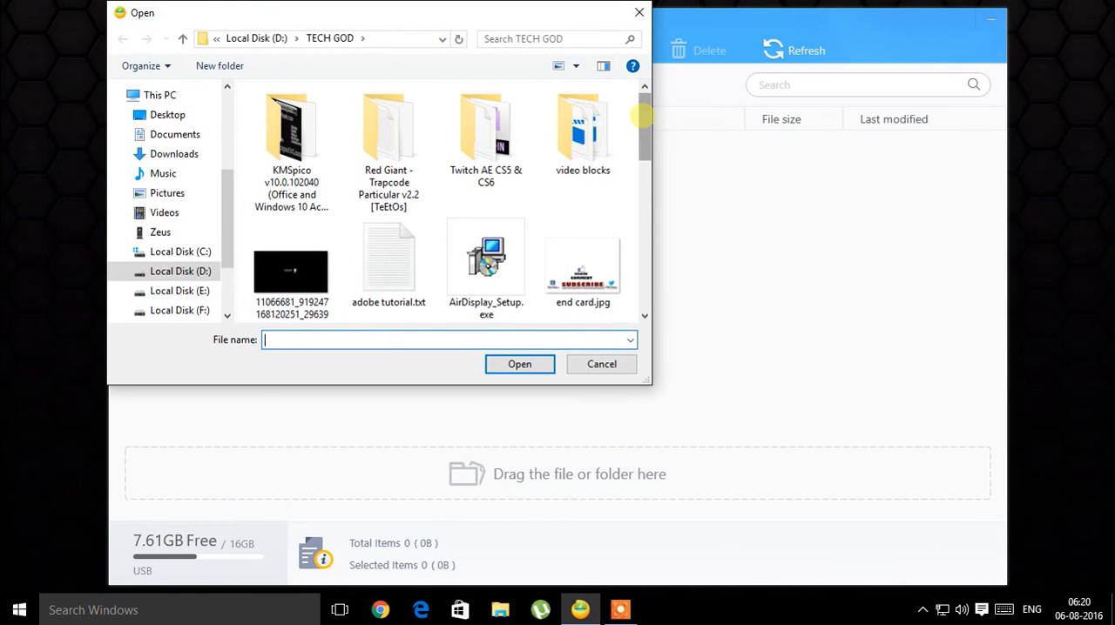
{"action": "left_click", "coordinate": [484, 261]}
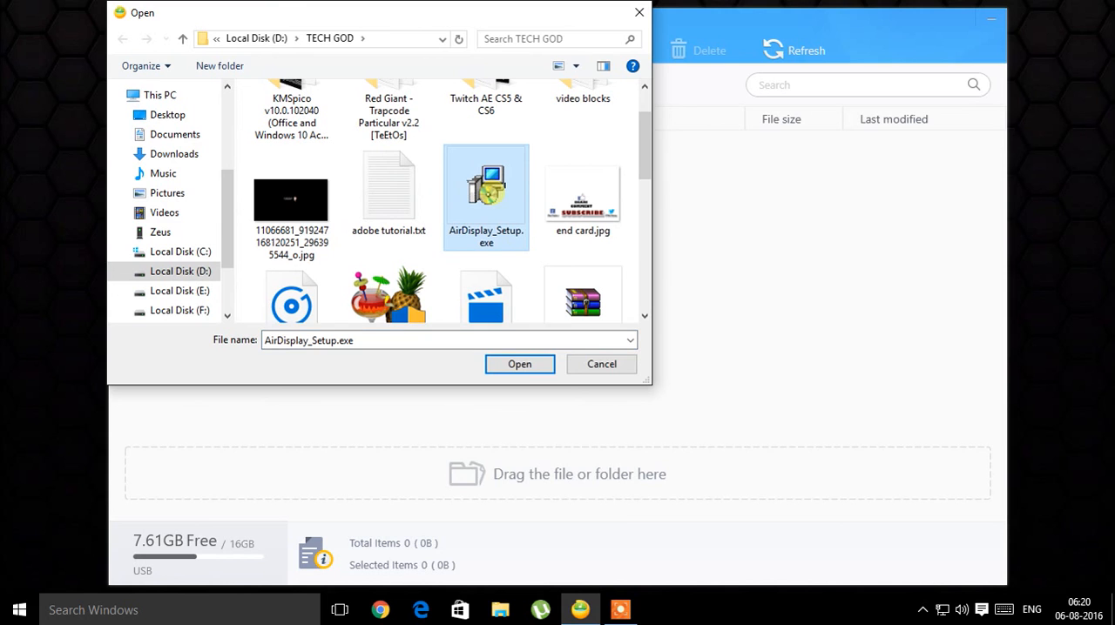
{"action": "left_click", "coordinate": [519, 364]}
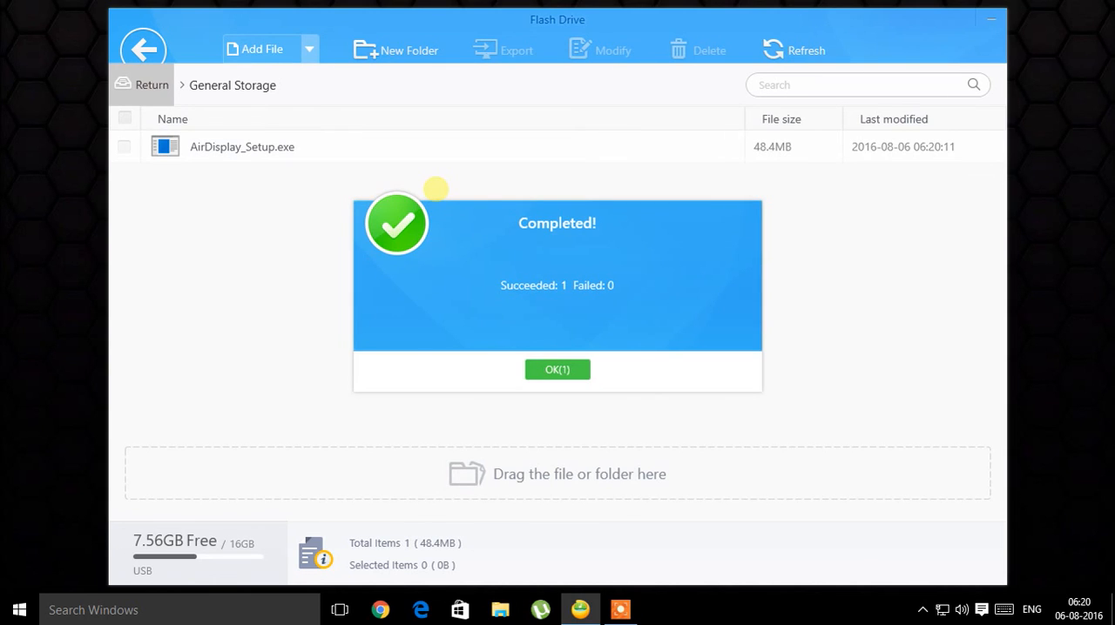
{"action": "left_click", "coordinate": [558, 369]}
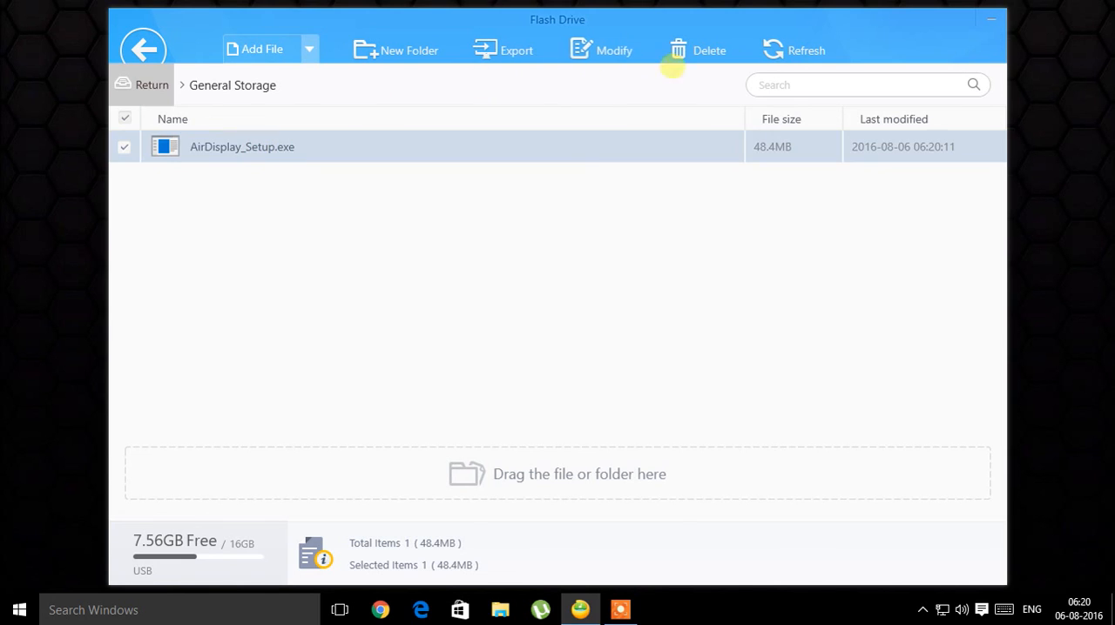
Delete AirDisplay_Setup.exe from General Storage, confirm, and return to the main menu
{"action": "left_click", "coordinate": [709, 49]}
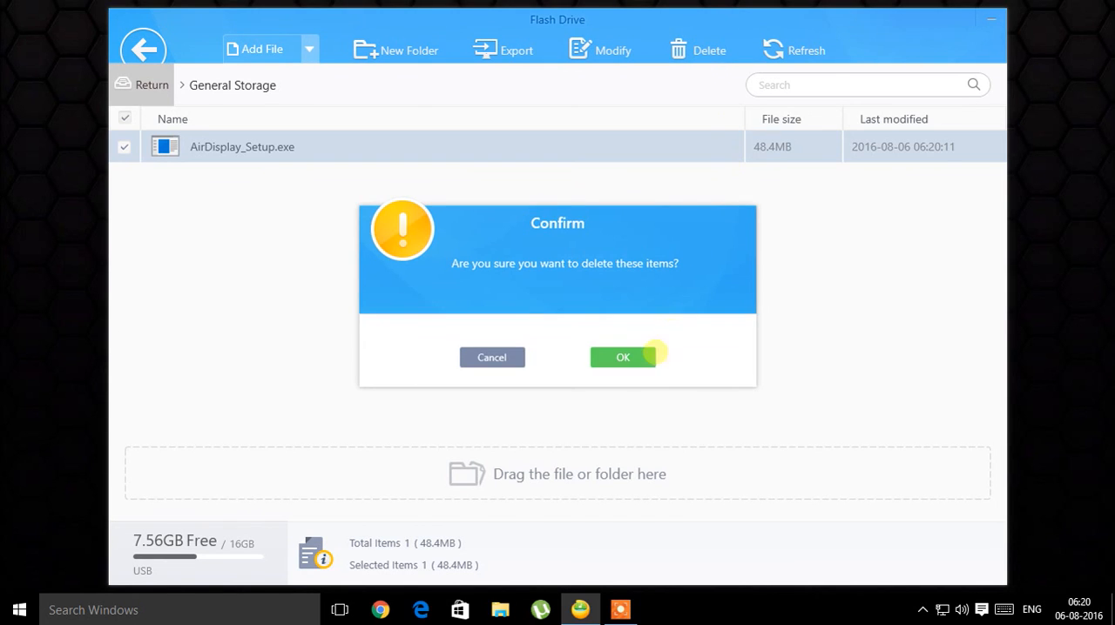
{"action": "left_click", "coordinate": [624, 357]}
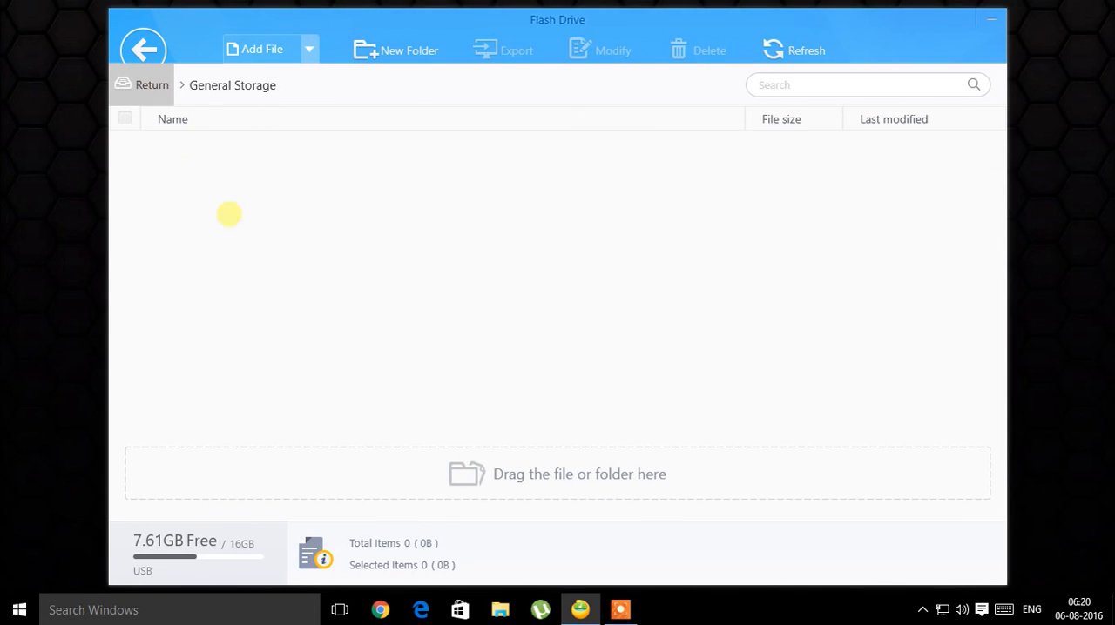
{"action": "mouse_move", "coordinate": [184, 167]}
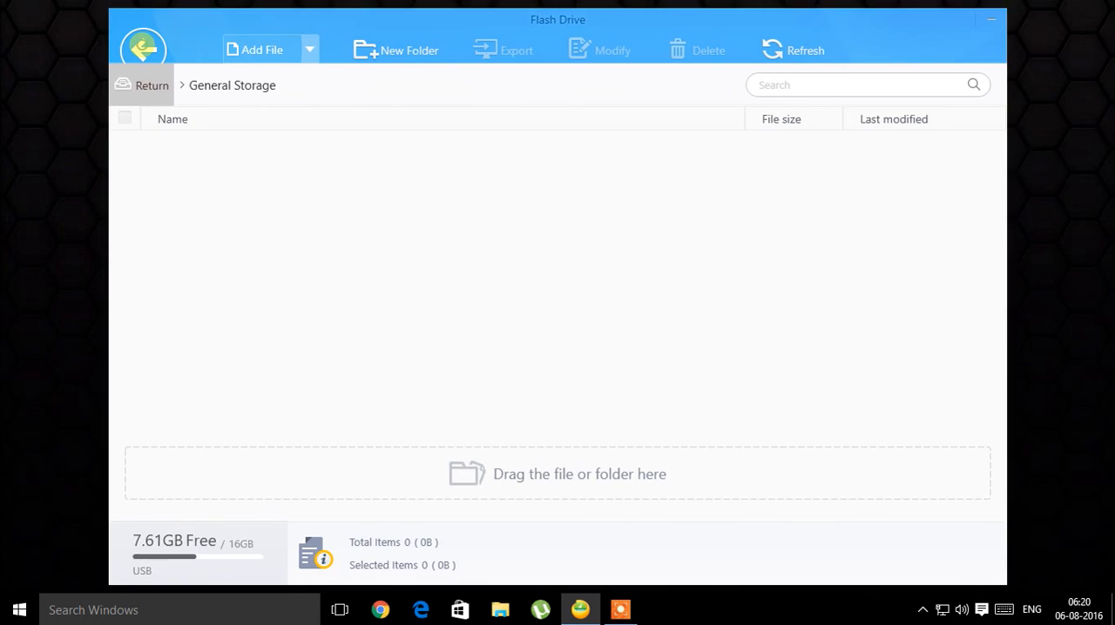
{"action": "left_click", "coordinate": [141, 83]}
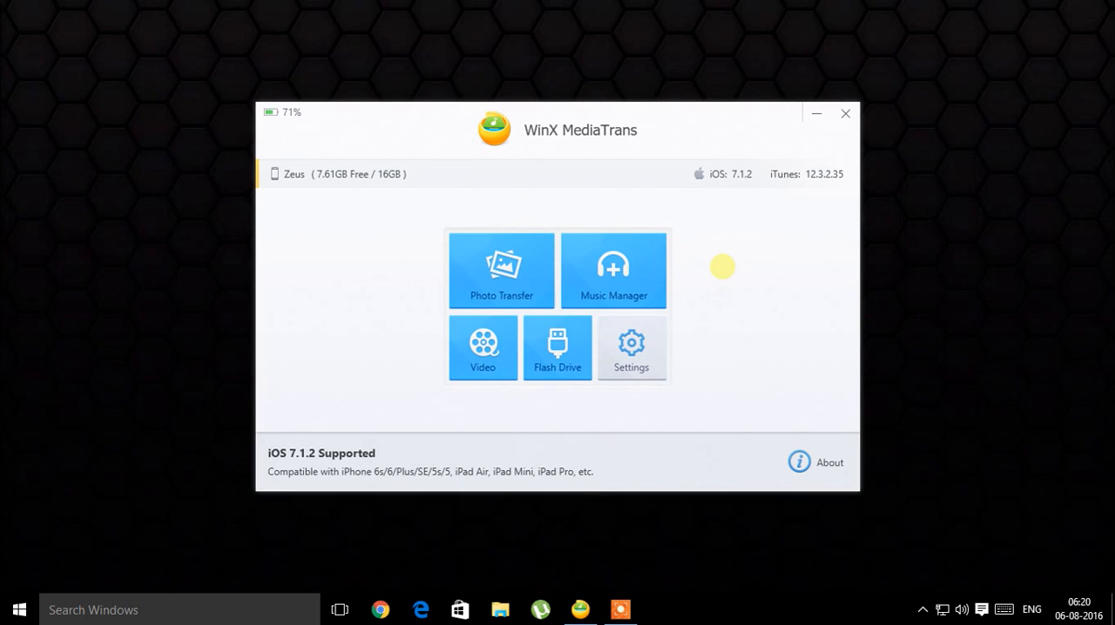